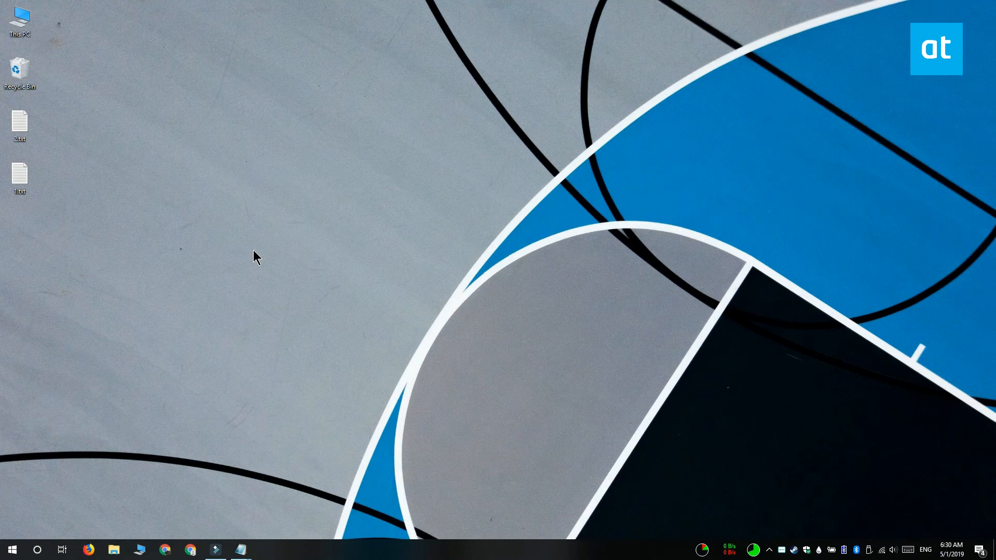
{"action": "mouse_move", "coordinate": [248, 391]}
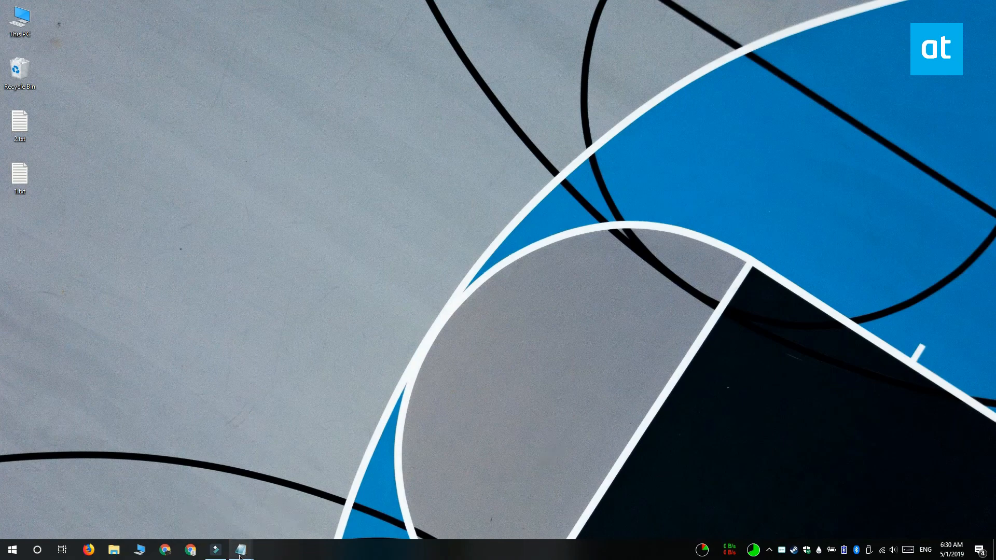
{"action": "mouse_move", "coordinate": [240, 550]}
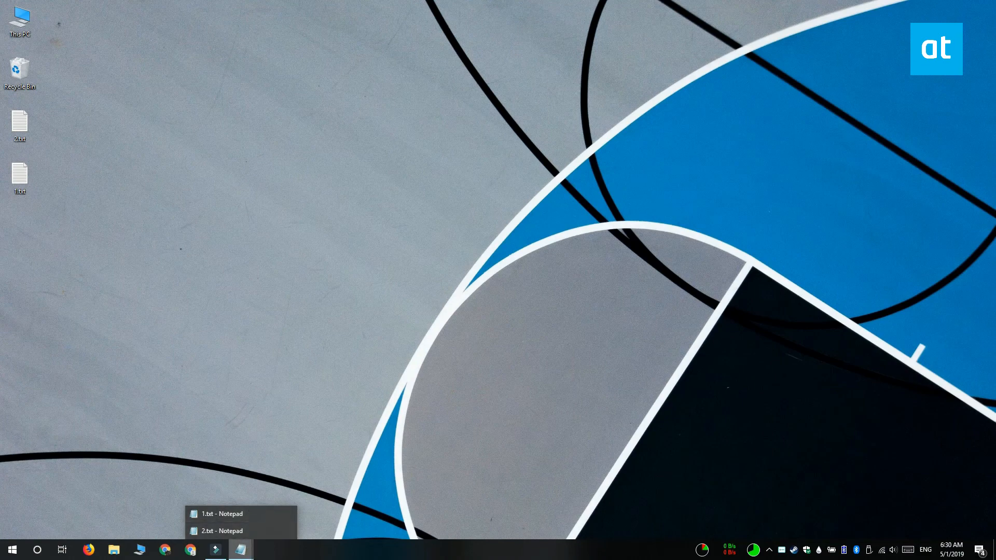
- Bring the 2.txt note into focus, minimise it again, and launch Registry Editor via regedit
{"action": "left_click", "coordinate": [221, 530]}
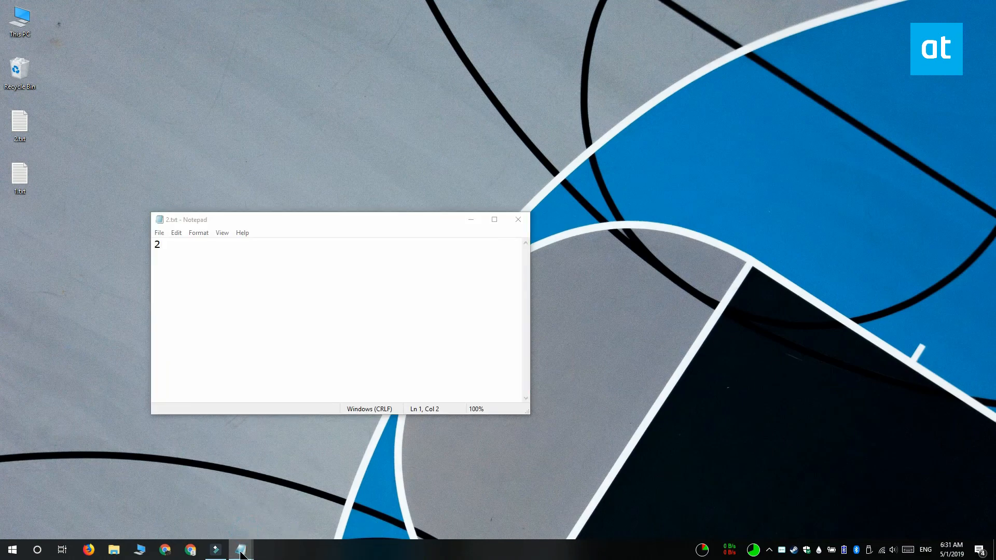
{"action": "left_click", "coordinate": [240, 550]}
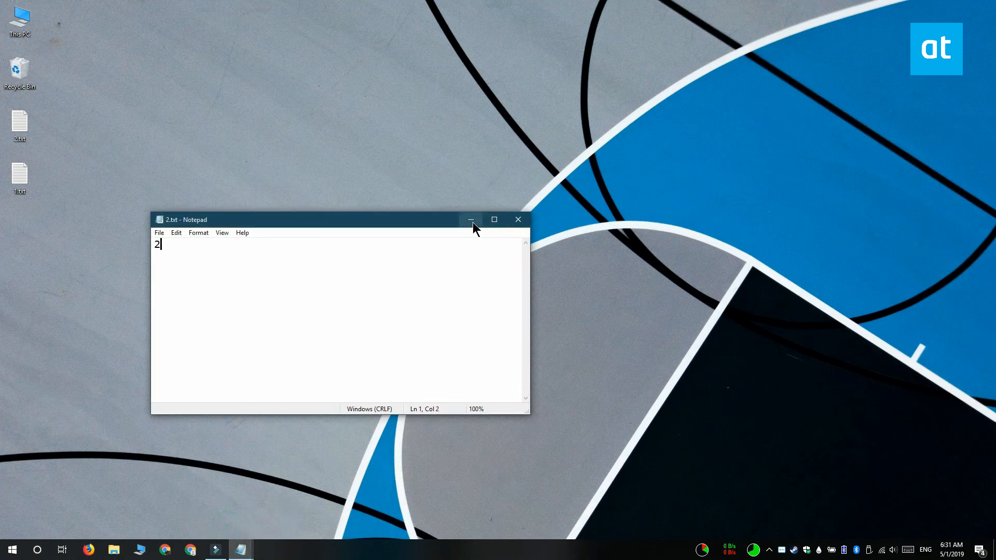
{"action": "left_click", "coordinate": [471, 219]}
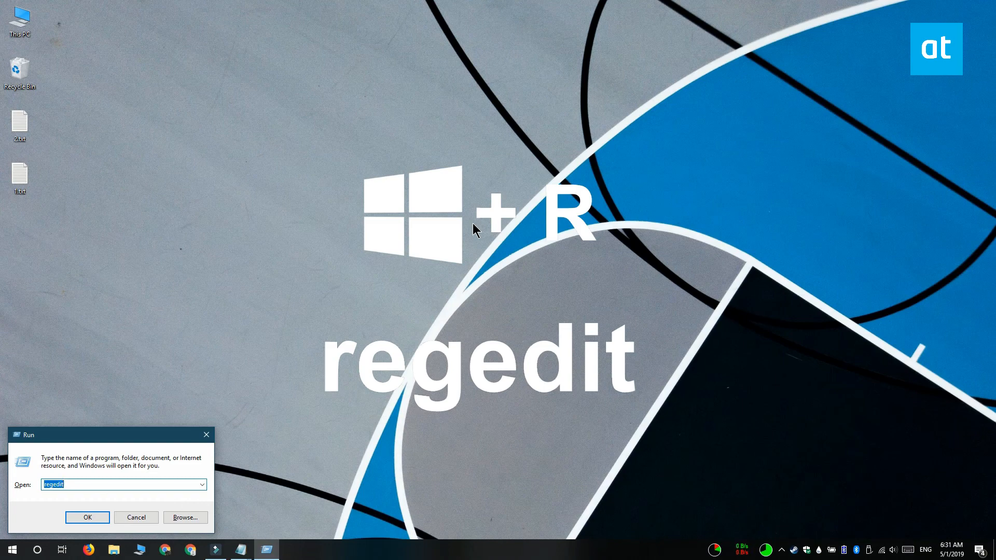
{"action": "left_click", "coordinate": [88, 517]}
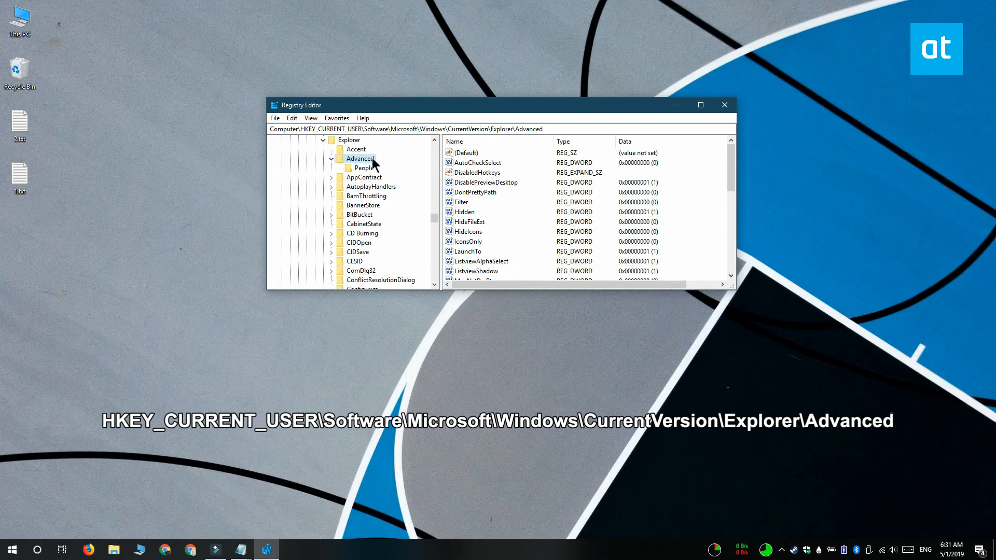
- Create DWORD LastActiveClick with value data 1 under Explorer\Advanced and close the editor
{"action": "right_click", "coordinate": [360, 158]}
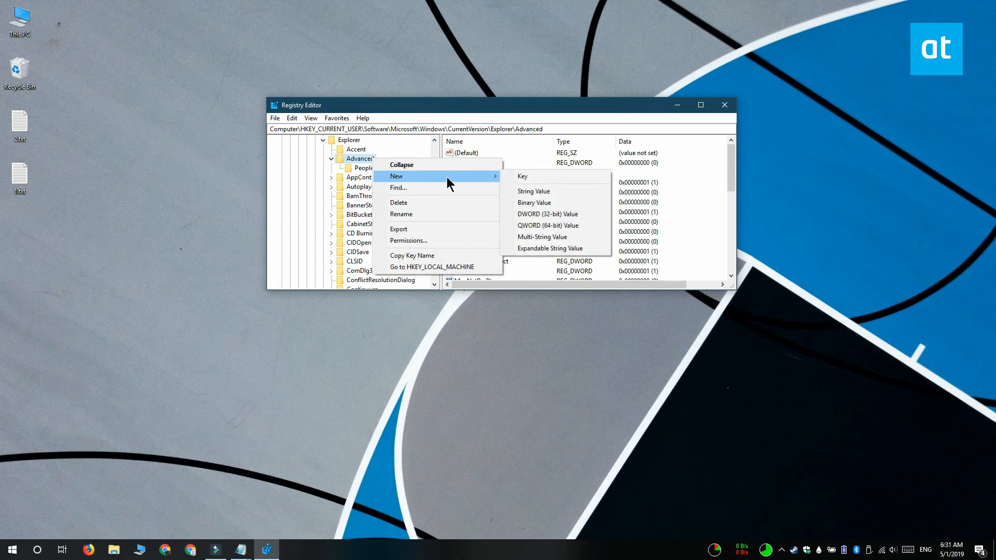
{"action": "left_click", "coordinate": [547, 214]}
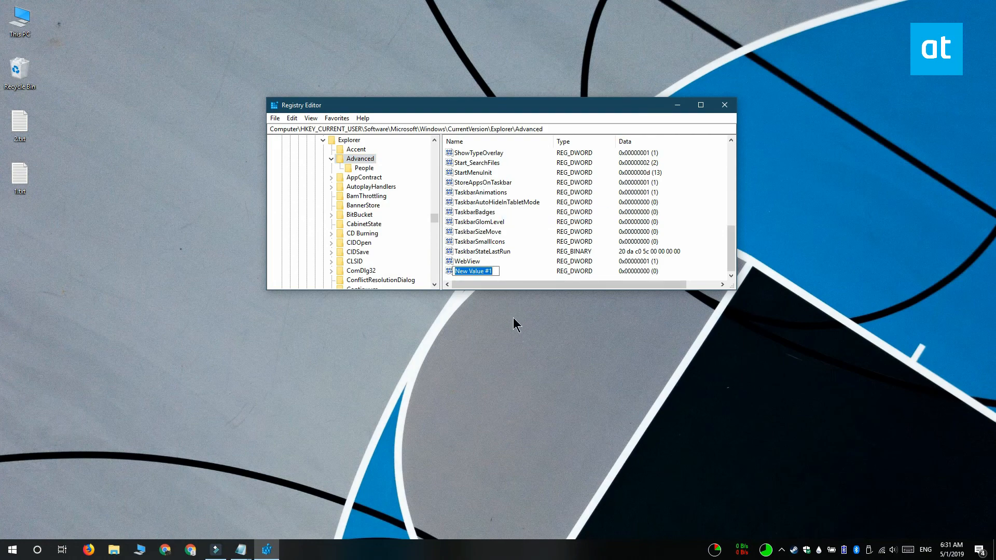
{"action": "type", "text": "LastActiveClick"}
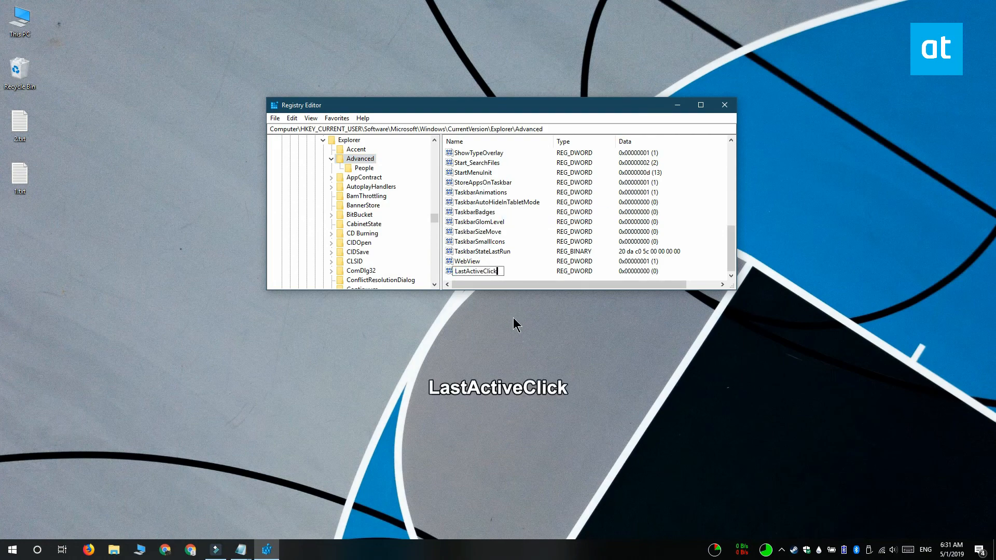
{"action": "key", "text": "Return"}
{"action": "type", "text": "1"}
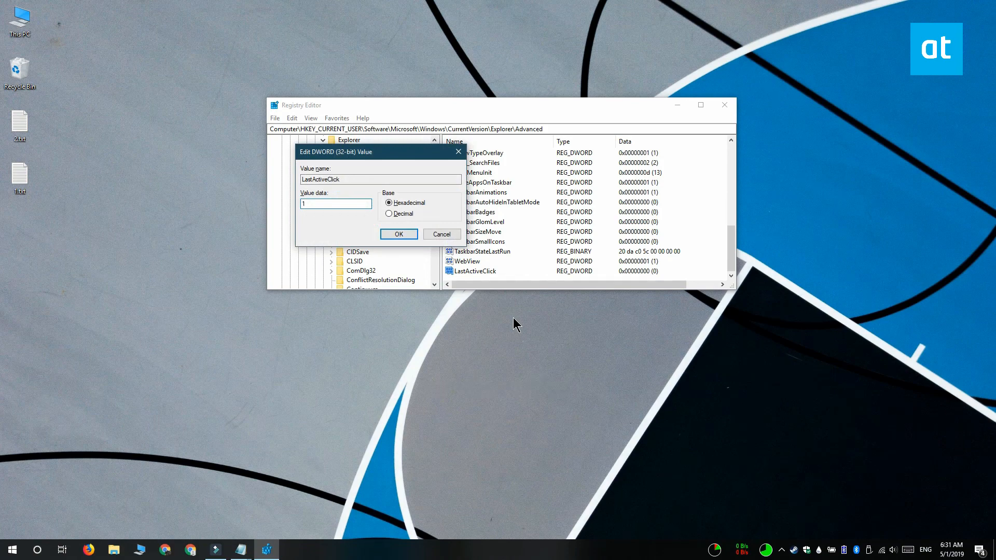
{"action": "left_click", "coordinate": [399, 234]}
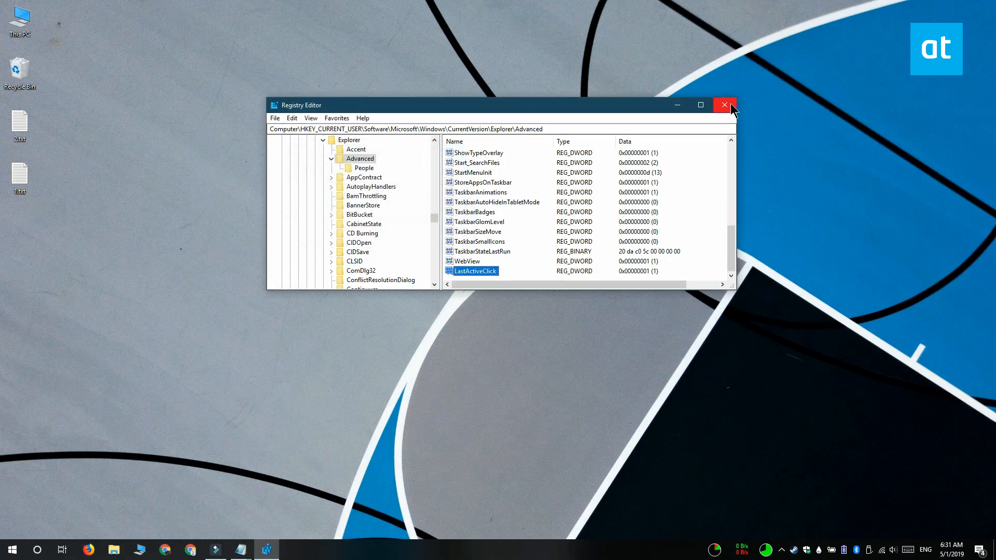
{"action": "left_click", "coordinate": [724, 105]}
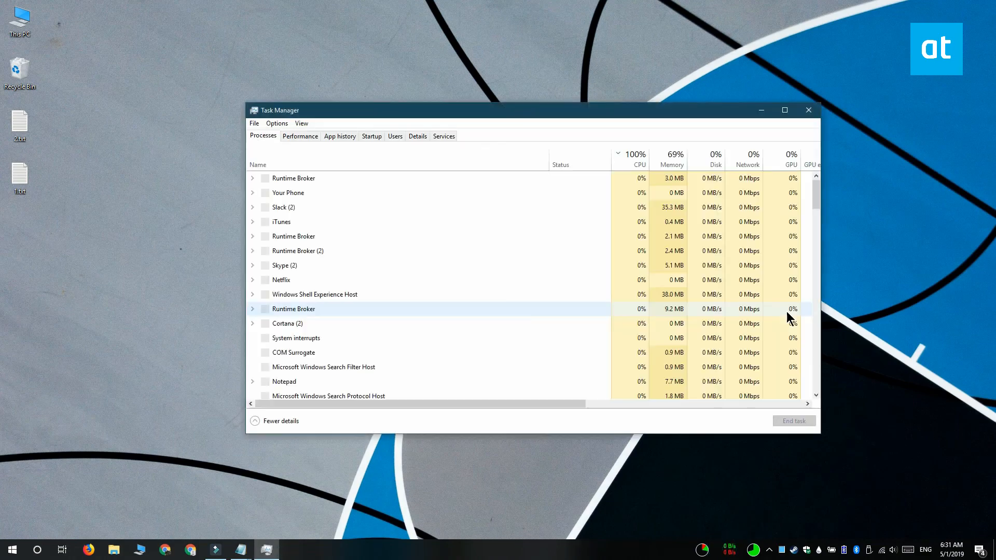
- Select the Windows Explorer process, restart it, and close Task Manager
{"action": "left_click", "coordinate": [640, 159]}
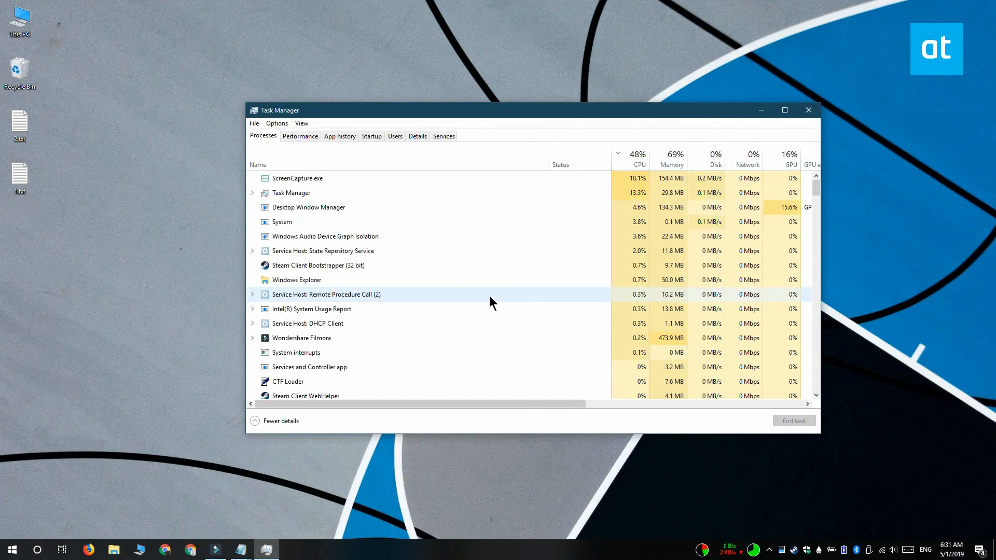
{"action": "left_click", "coordinate": [295, 279]}
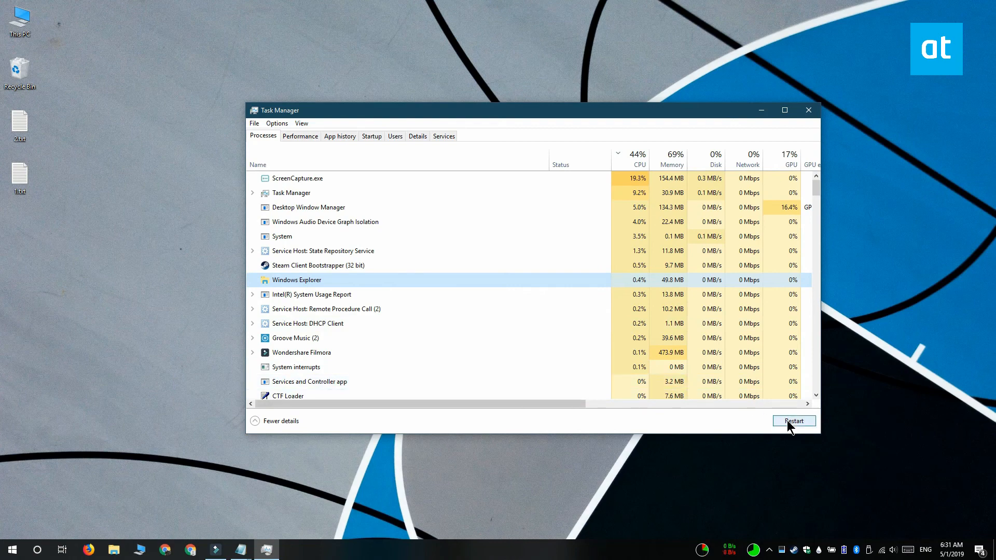
{"action": "left_click", "coordinate": [794, 420]}
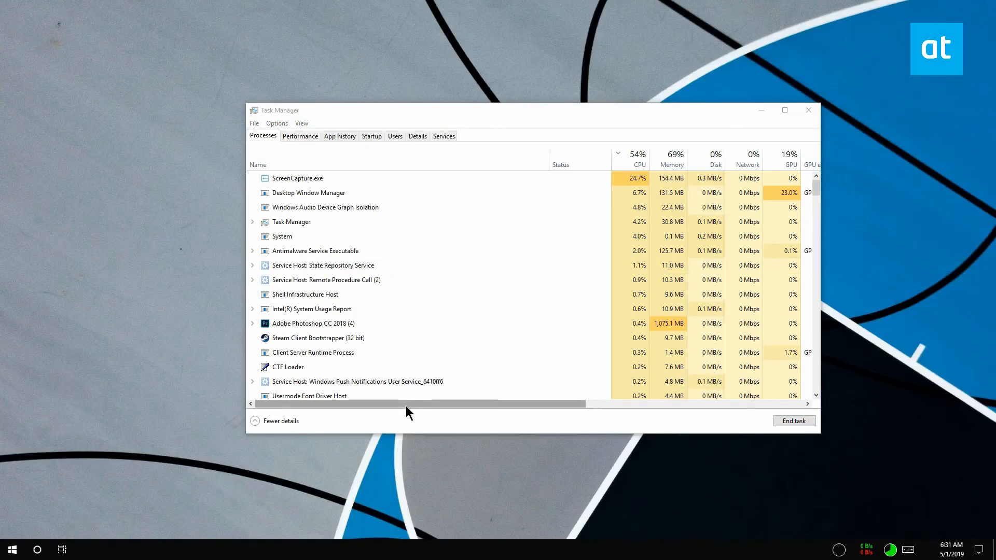
{"action": "left_click", "coordinate": [808, 110]}
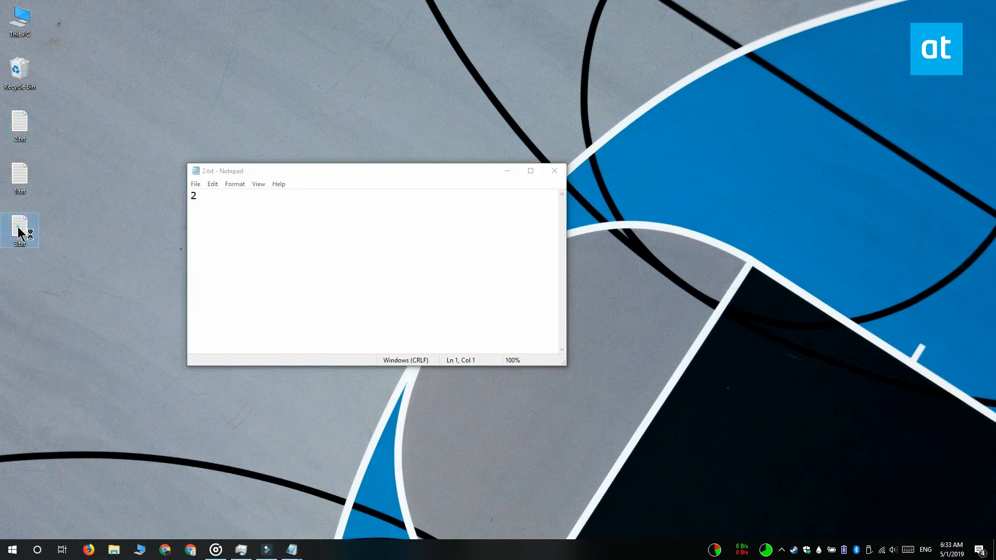
- Open 3.txt from the desktop, switch back to the 2.txt note via the taskbar, and minimise it
{"action": "double_click", "coordinate": [20, 225]}
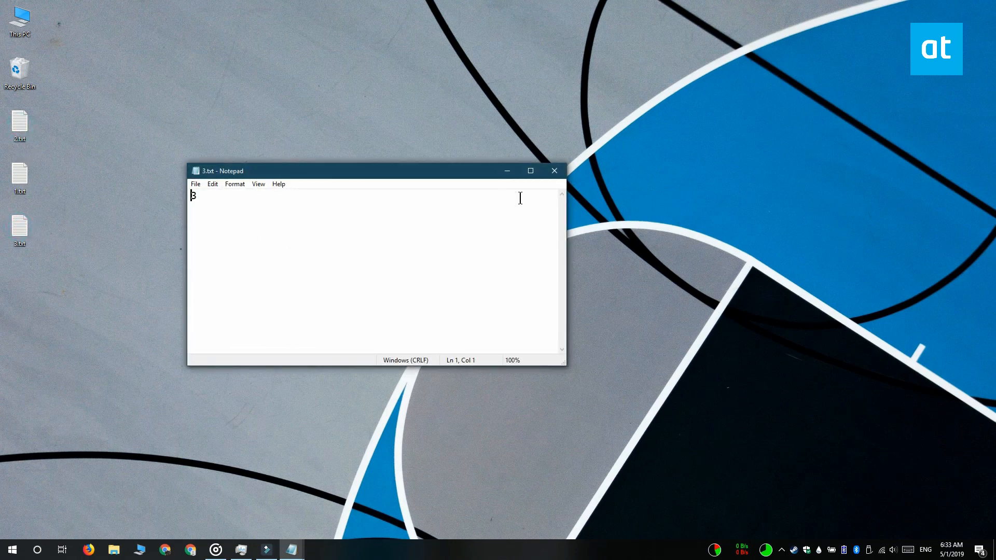
{"action": "type", "text": "3"}
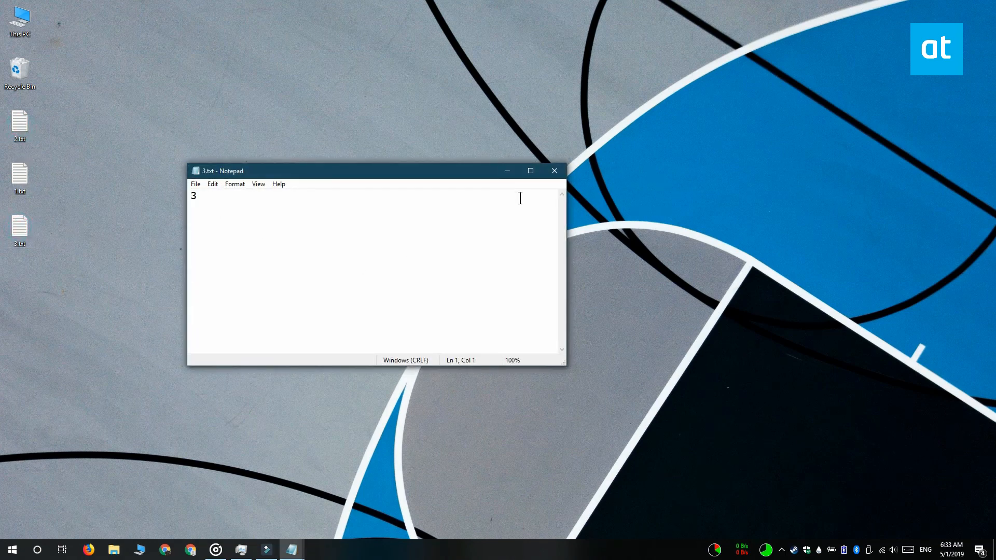
{"action": "mouse_move", "coordinate": [507, 171]}
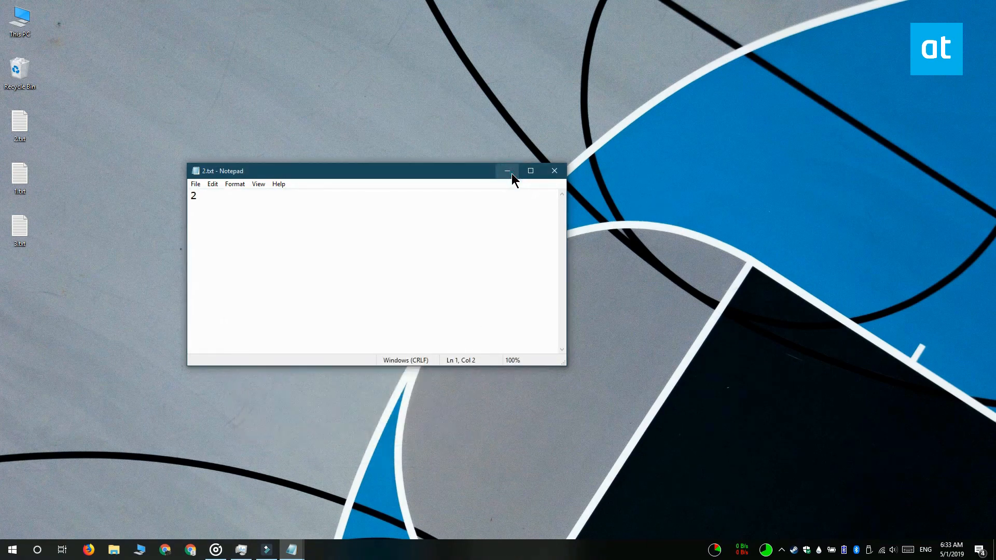
{"action": "left_click", "coordinate": [507, 171]}
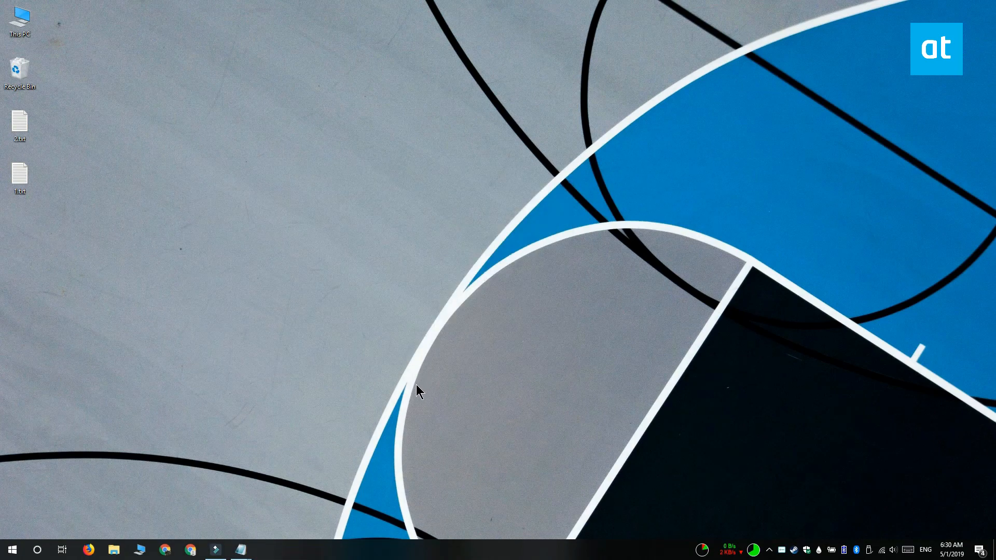
{"action": "mouse_move", "coordinate": [742, 18]}
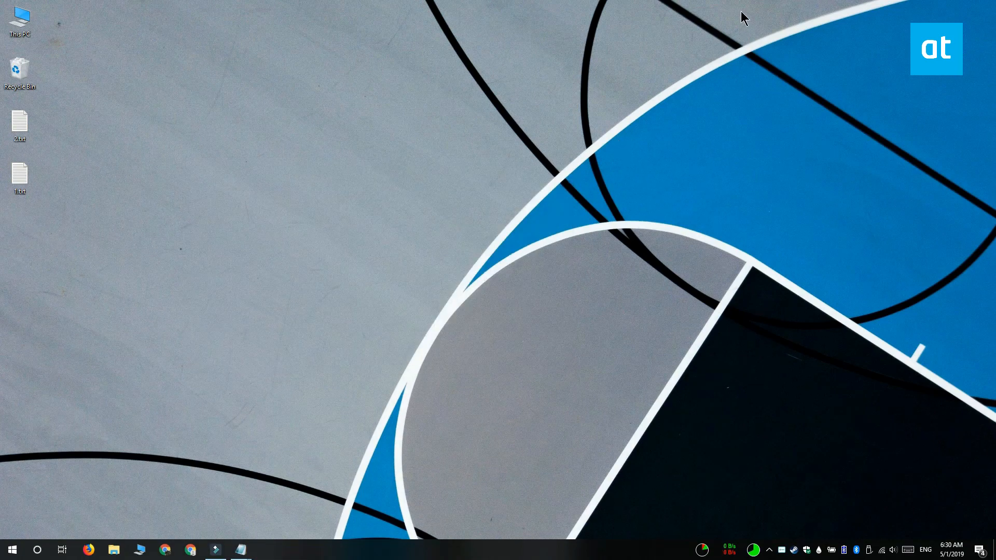